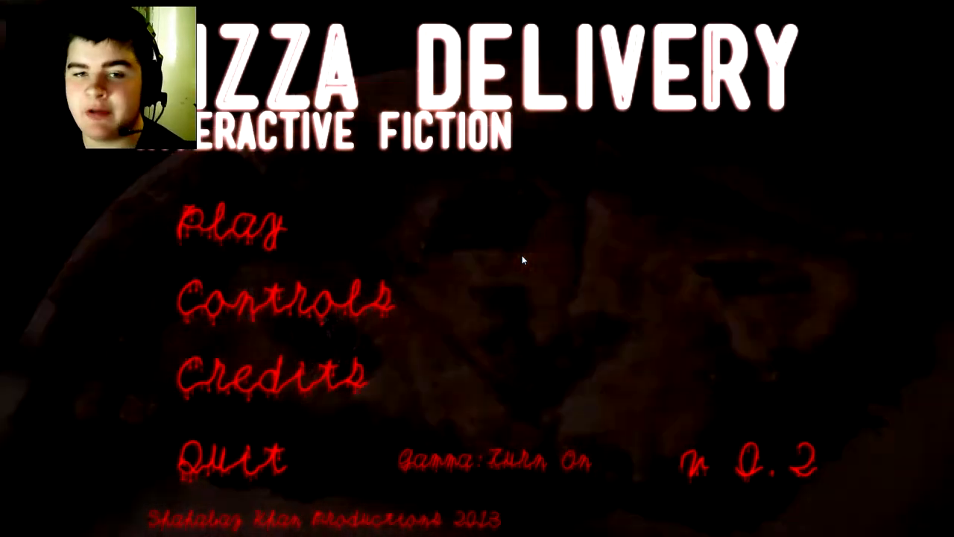
Choose Play on the title menu to begin at the house's front porch
click(231, 224)
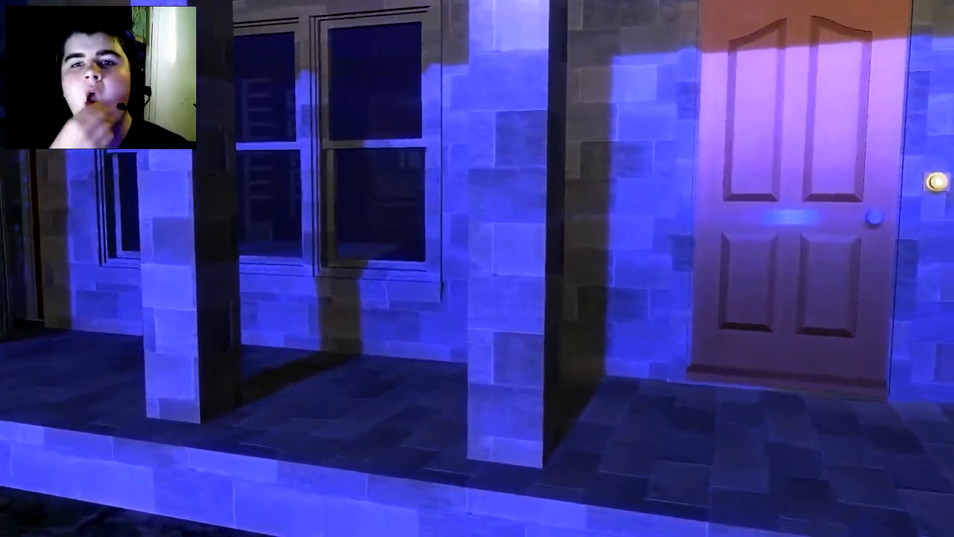
mouse_move(478, 269)
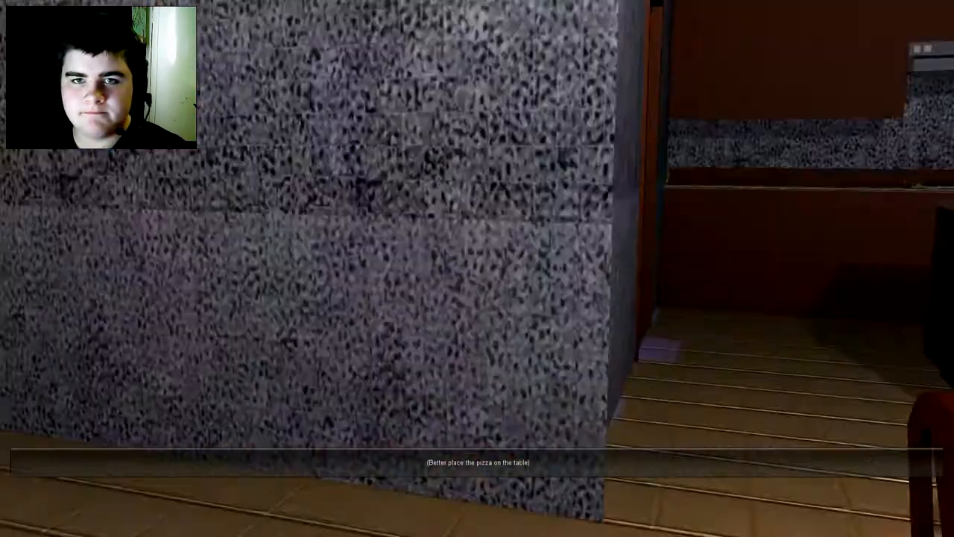
mouse_move(477, 268)
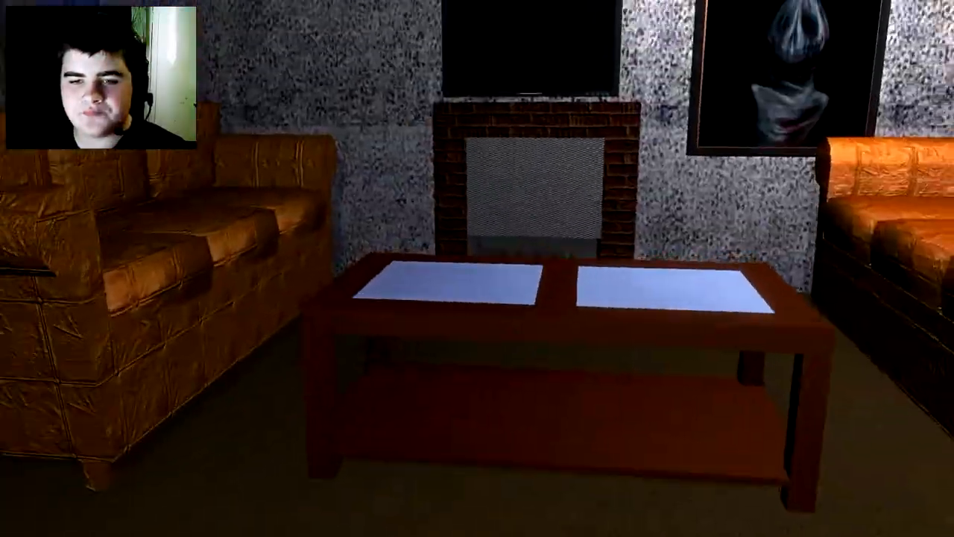
mouse_move(477, 269)
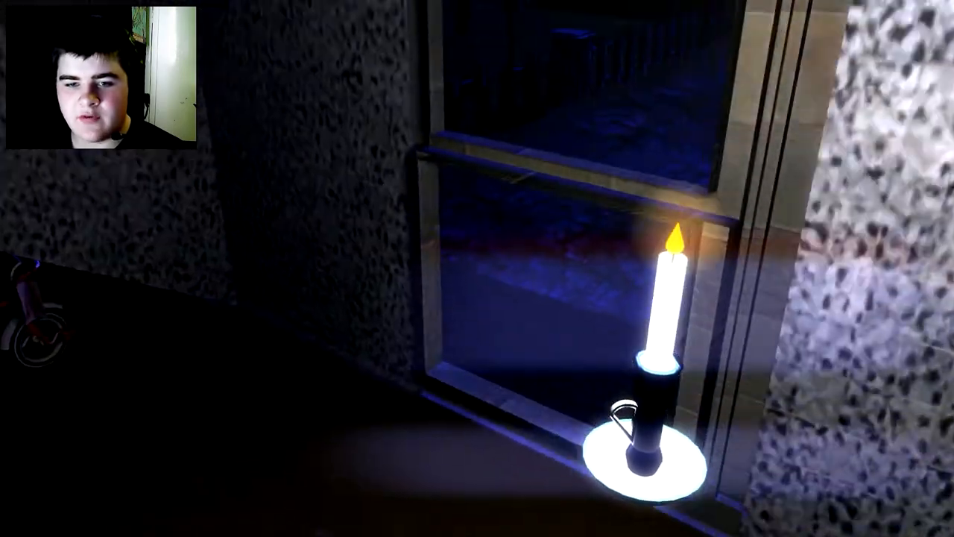
mouse_move(477, 268)
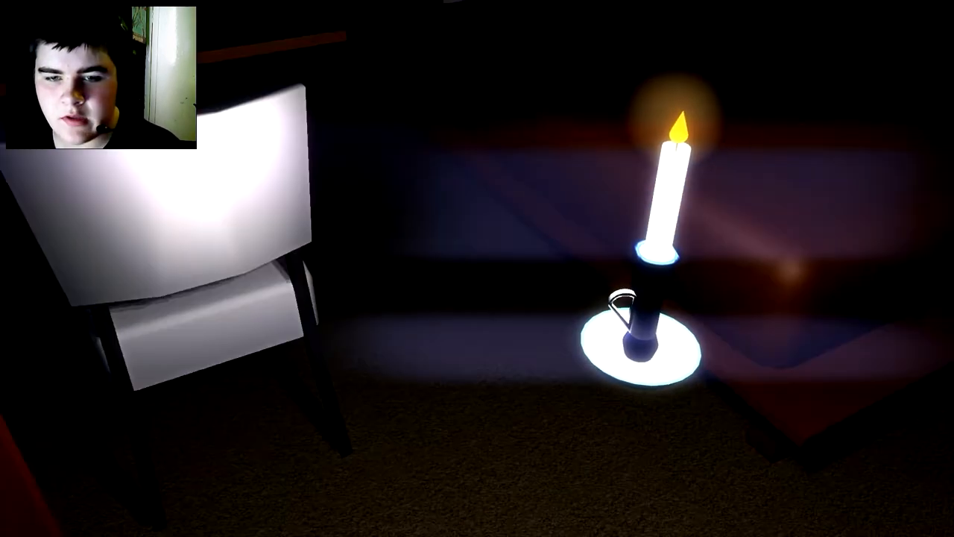
mouse_move(477, 268)
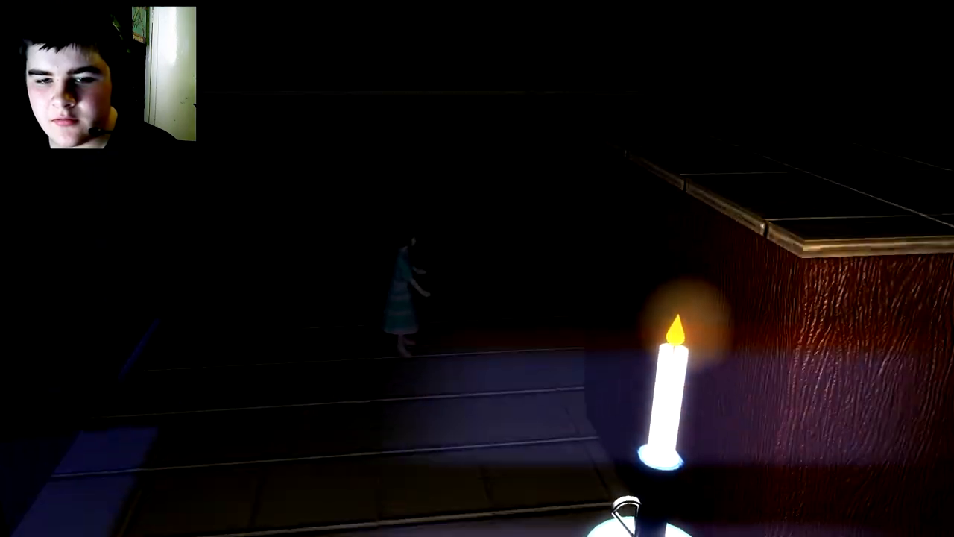
mouse_move(477, 268)
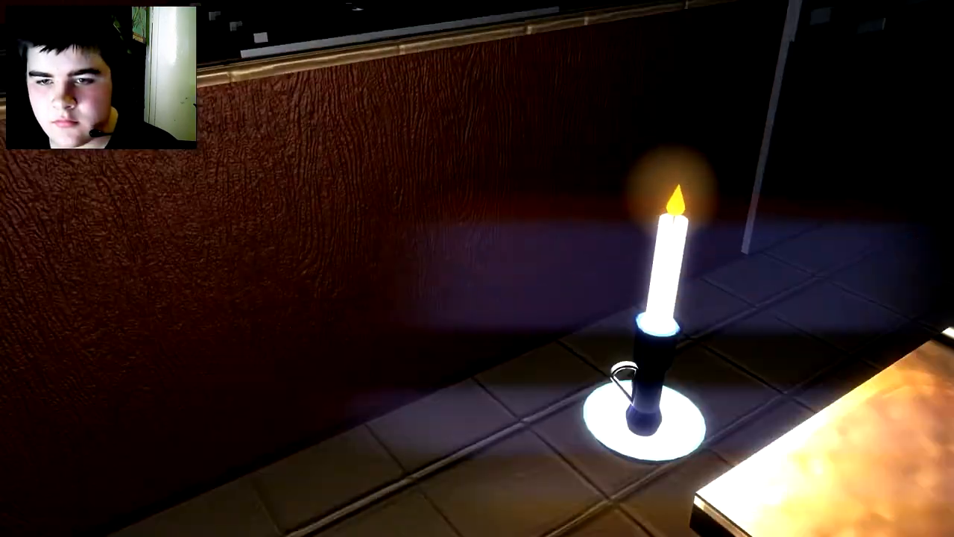